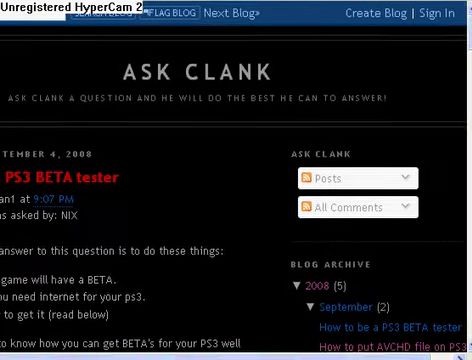
Load the downloaded ps3filer.zip into WinRAR and read its readme.txt
scroll("down", 3)
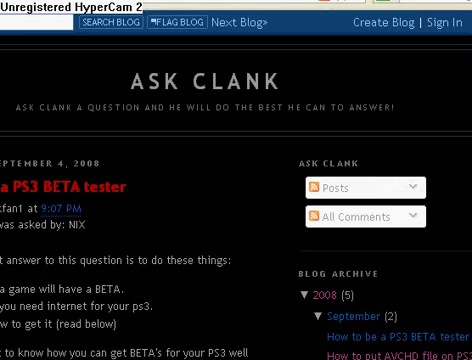
scroll("down", 3)
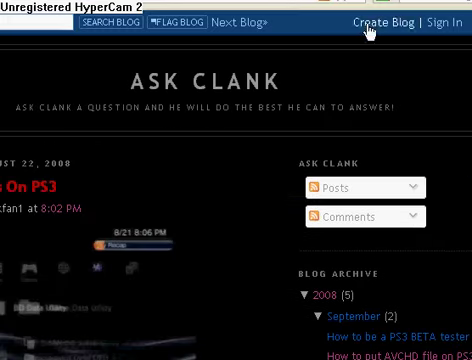
scroll("down", 3)
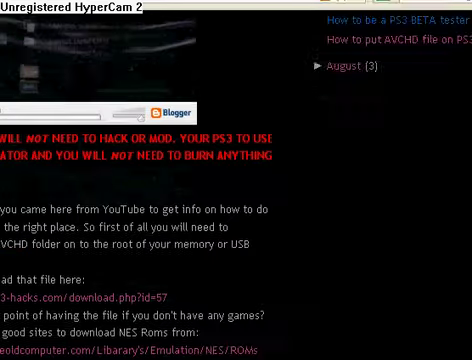
scroll("down", 3)
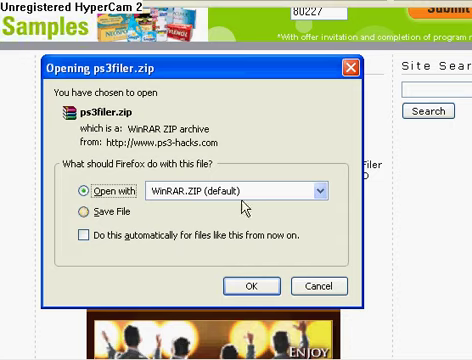
left_click(316, 284)
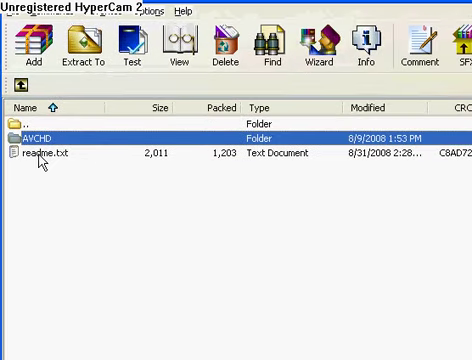
left_click(60, 156)
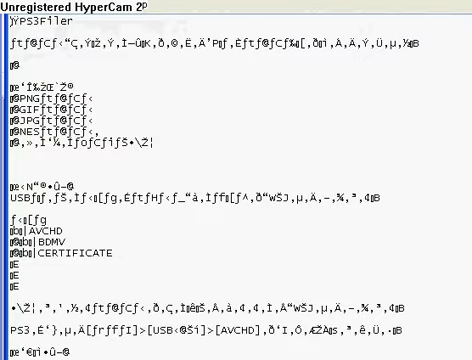
scroll("down", 3)
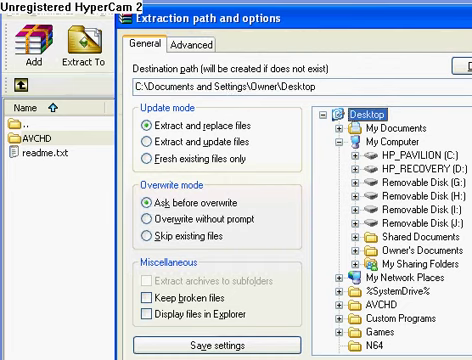
Extract the archive's AVCHD folder to the Desktop
scroll("down", 3)
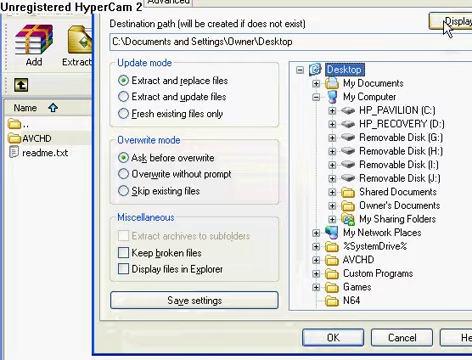
left_click(352, 338)
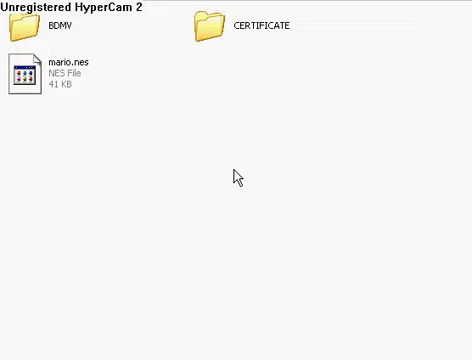
Browse the extracted AVCHD folder and select mario.nes
left_click(24, 74)
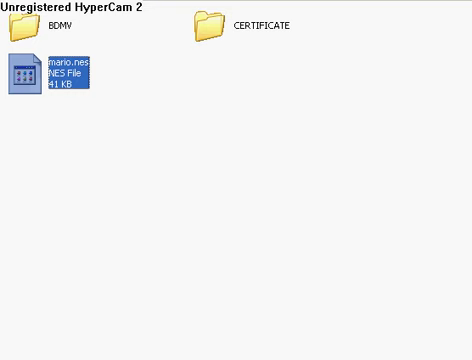
left_click(238, 188)
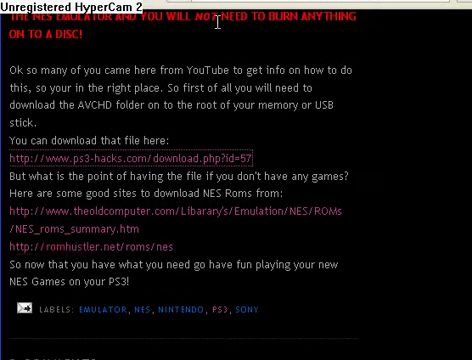
mouse_move(120, 248)
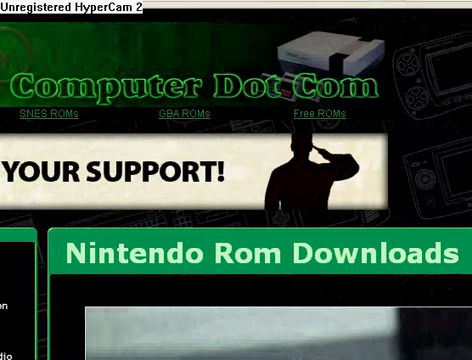
Scroll the NES ROMs M–Z listing down to the S titles near Super Mario Brothers 2
scroll("down", 3)
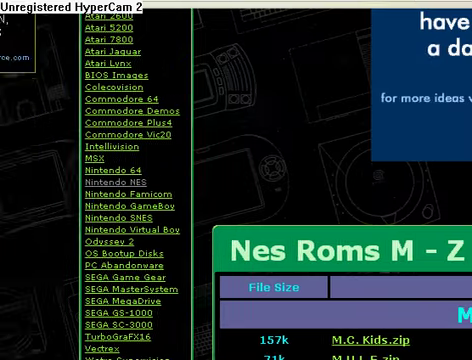
scroll("down", 3)
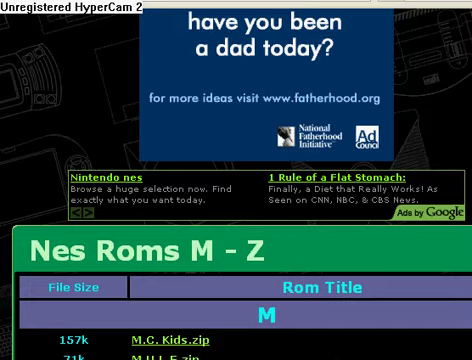
scroll("down", 3)
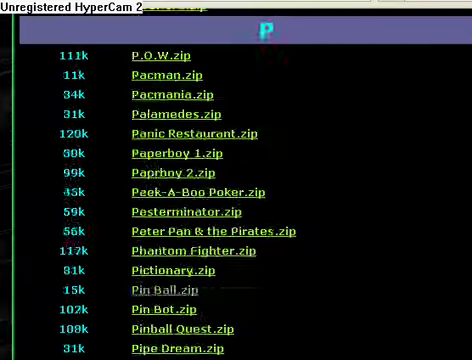
scroll("down", 3)
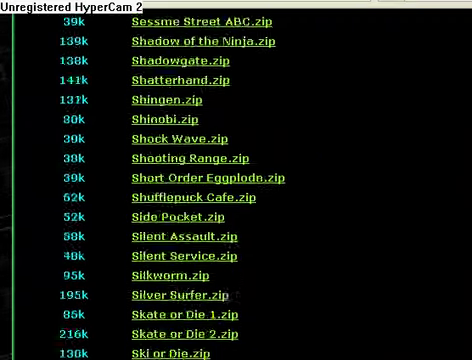
scroll("down", 3)
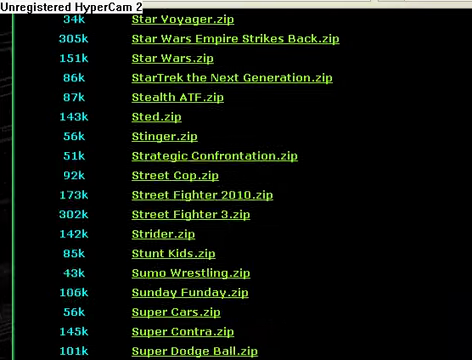
scroll("down", 3)
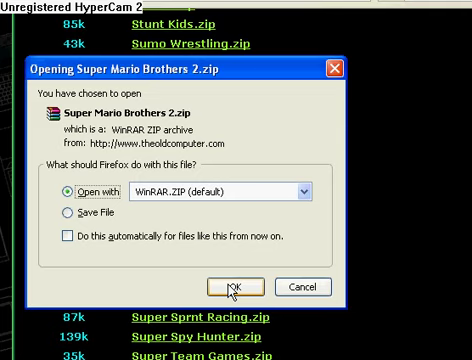
Load Super Mario Brothers 2.zip into WinRAR, dismiss the registration nag and select its game folder
left_click(238, 288)
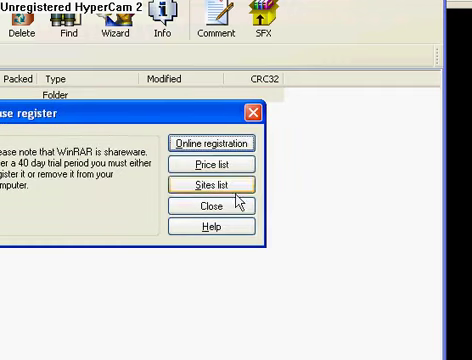
left_click(212, 204)
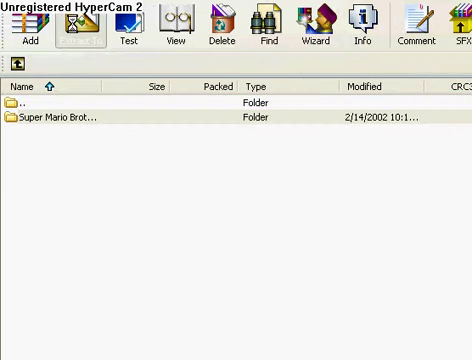
left_click(68, 24)
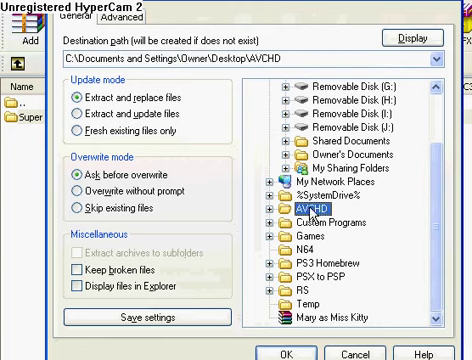
mouse_move(320, 296)
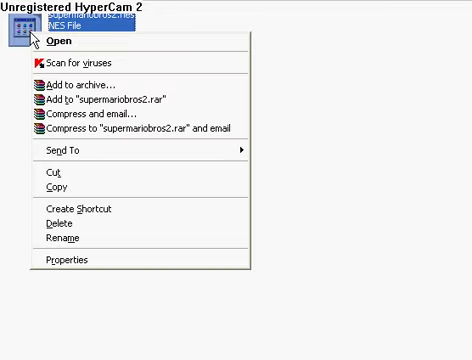
mouse_move(52, 224)
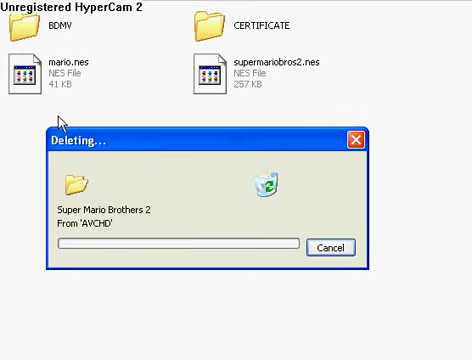
mouse_move(344, 104)
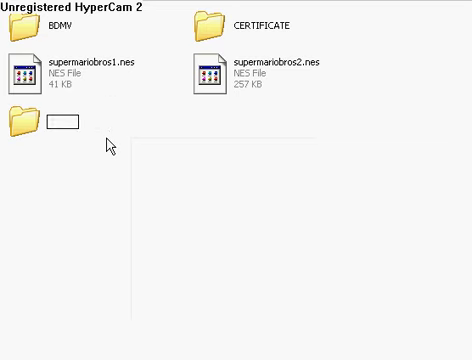
Name the new AVCHD folder 'Super Mario Brothers' for the two .nes files
type("Super Mario B")
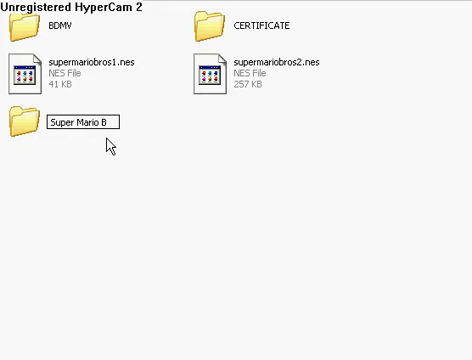
type("rothers")
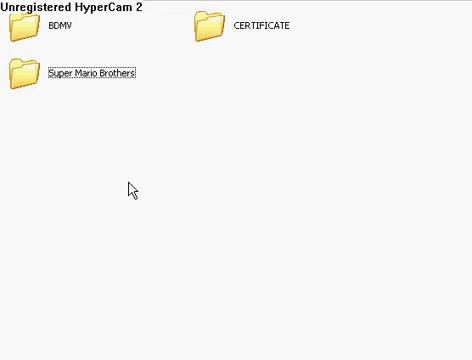
mouse_move(176, 96)
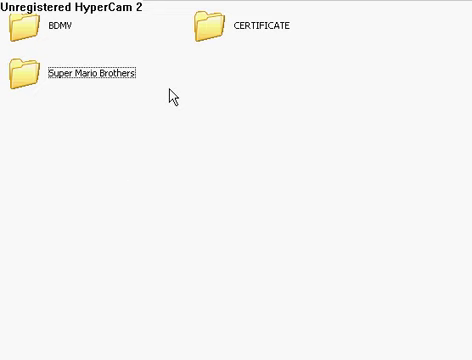